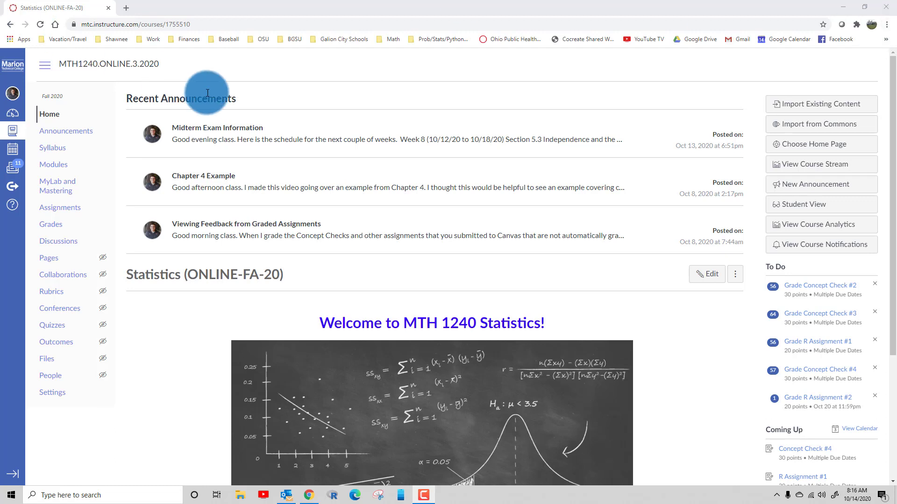
mouse_move(57, 191)
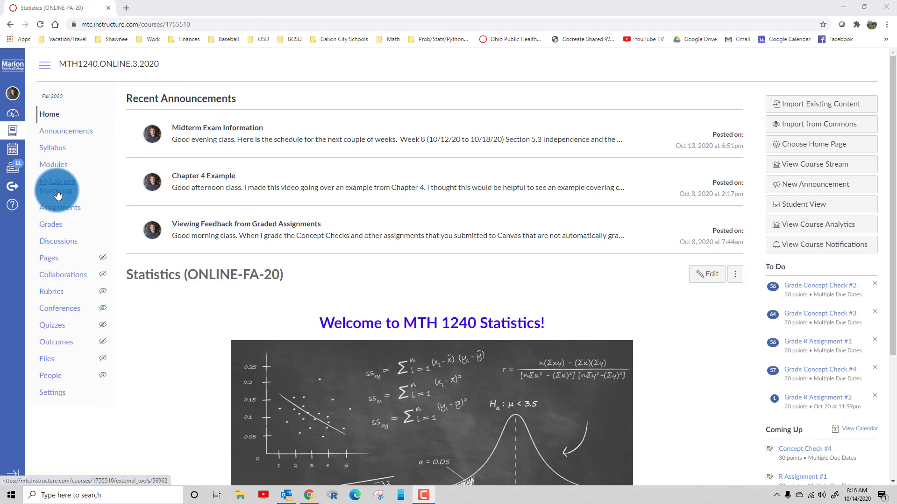
Step: Go to the MyLab and Mastering page from the Canvas course navigation
left_click(56, 186)
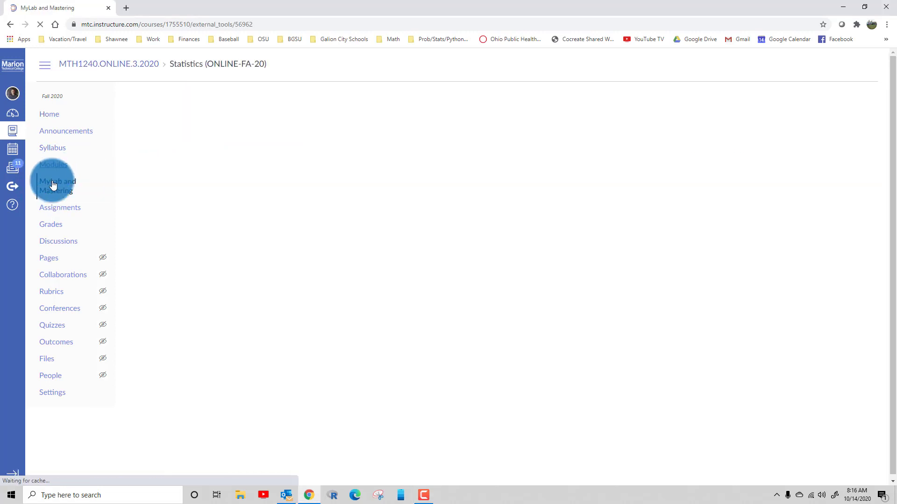
left_click(58, 185)
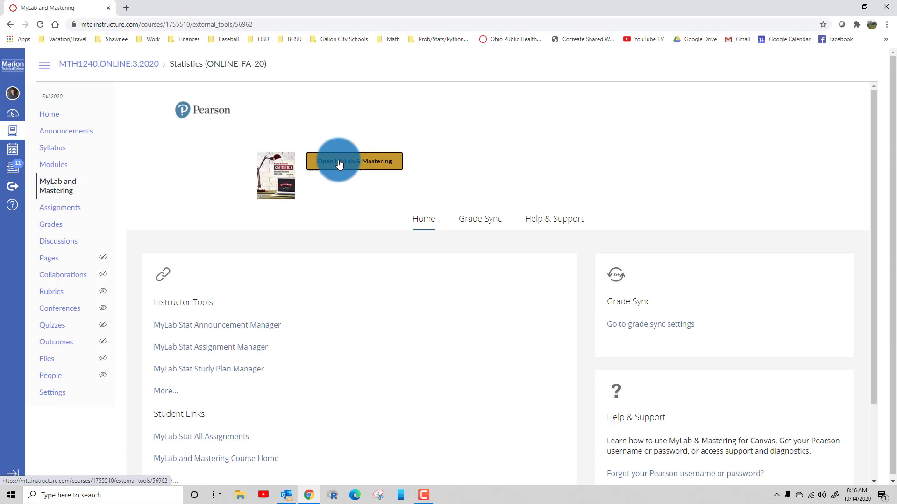
Step: Launch MyLab Statistics for MTH 1240 and select Student Gradebook in its menu
left_click(353, 161)
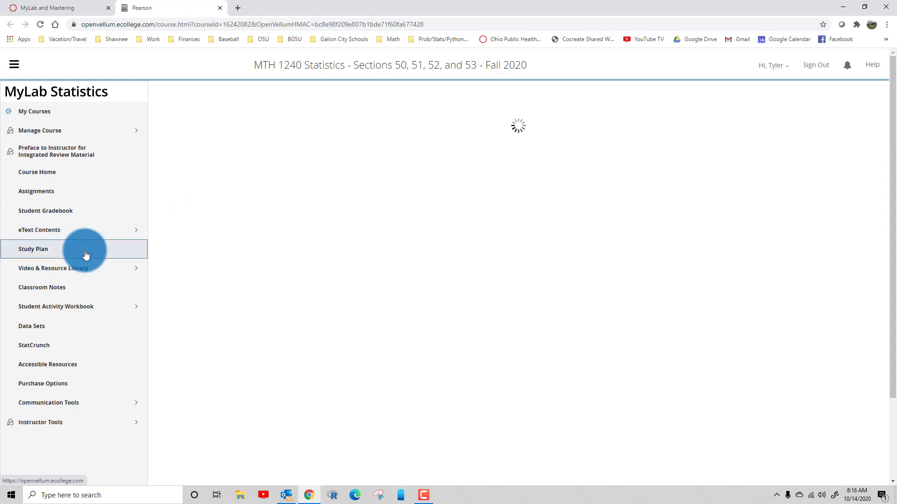
left_click(57, 152)
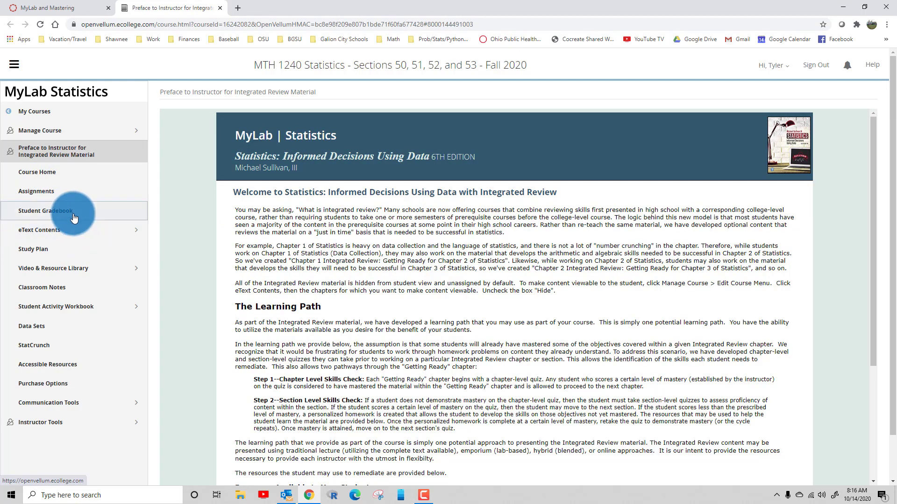
left_click(45, 211)
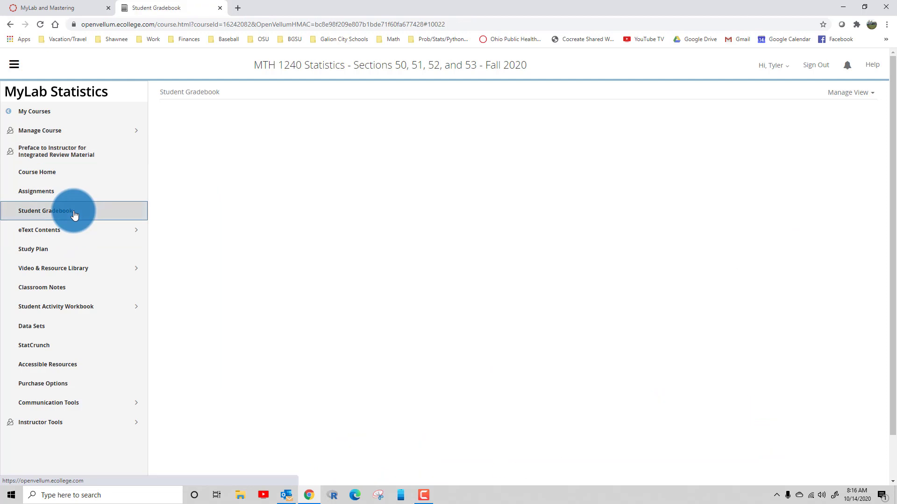
left_click(75, 211)
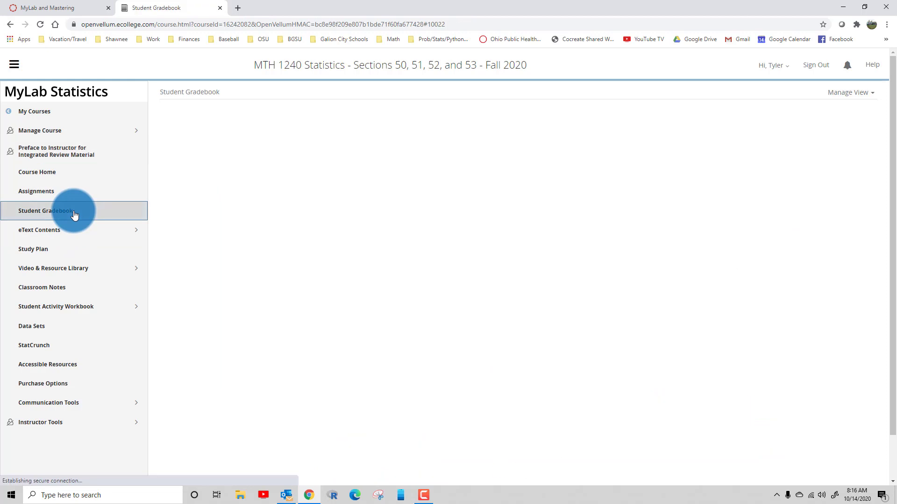
Step: Show results for the entire course to date and review Section 2.2 Homework
left_click(45, 211)
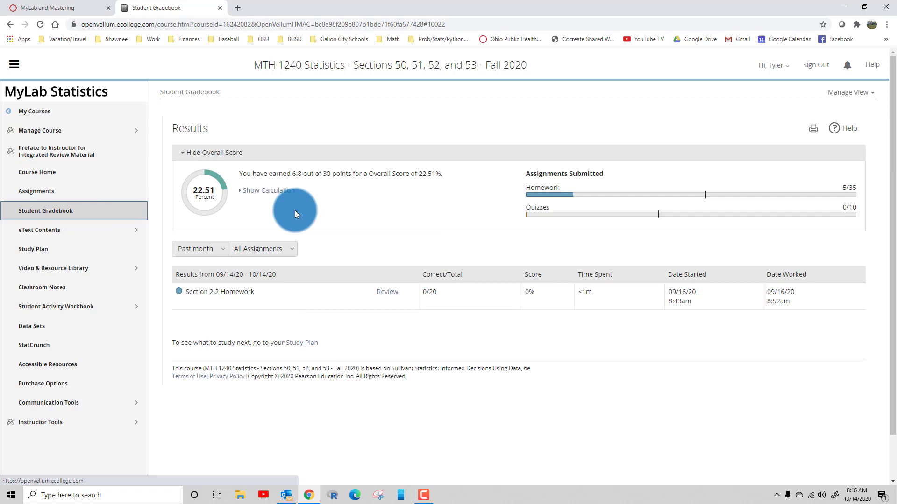
left_click(200, 249)
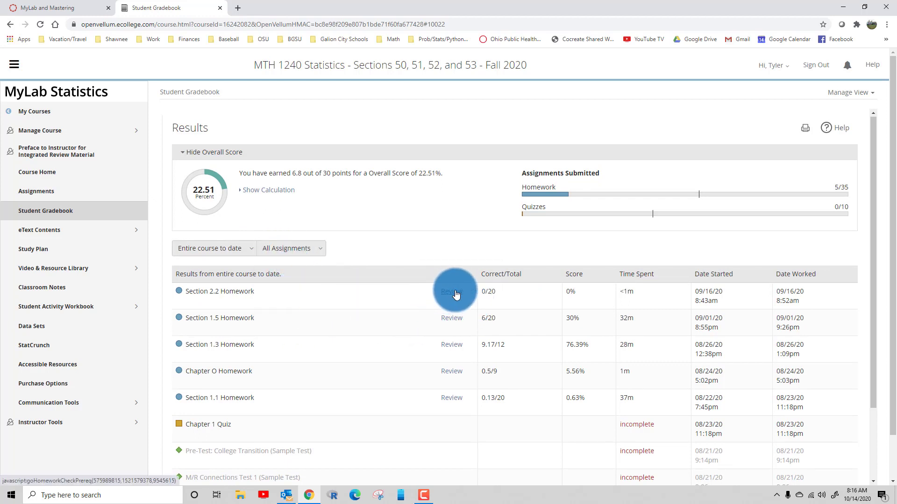
left_click(451, 292)
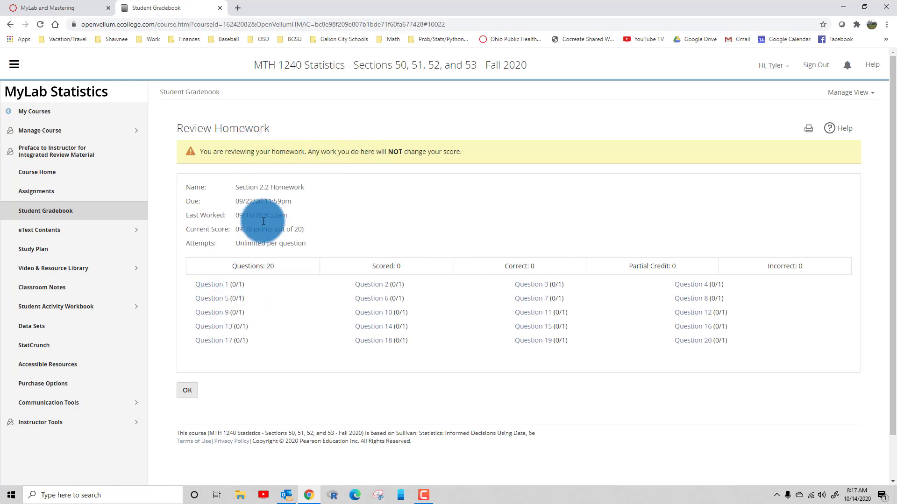
Step: Bring up Question 1 of Section 2.2 Homework in the review player
left_click(211, 284)
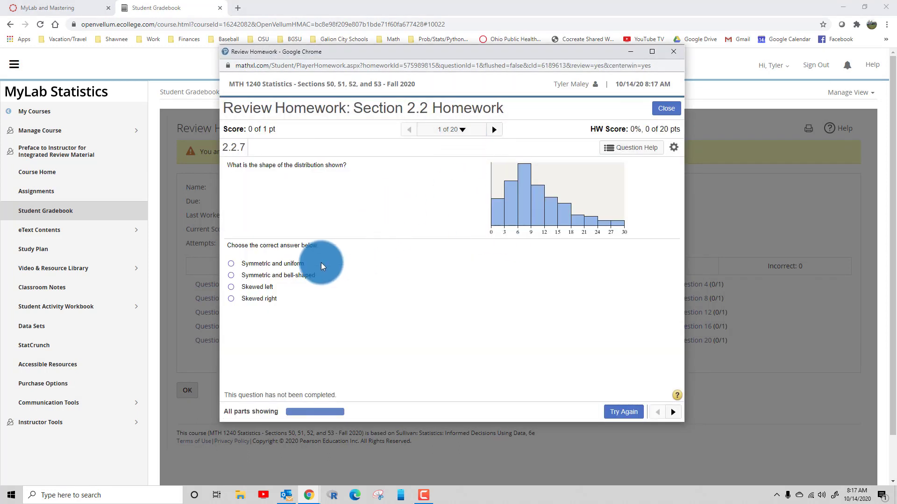
mouse_move(480, 136)
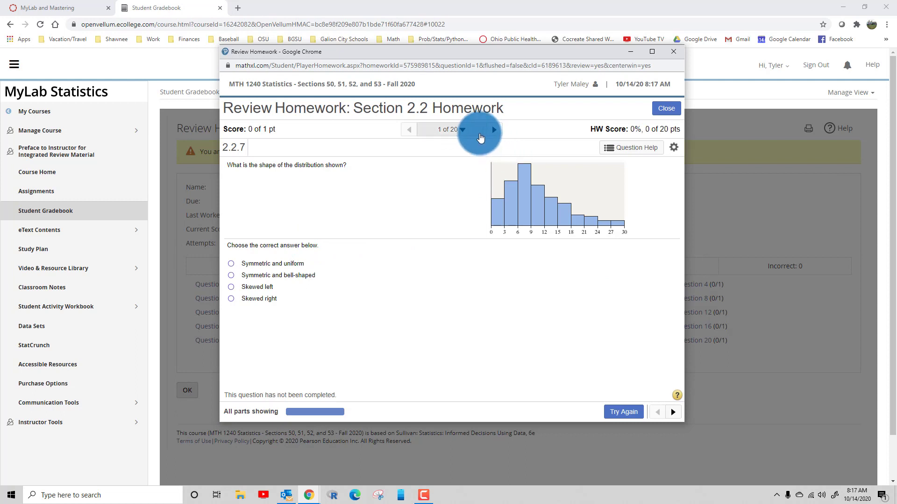
mouse_move(546, 306)
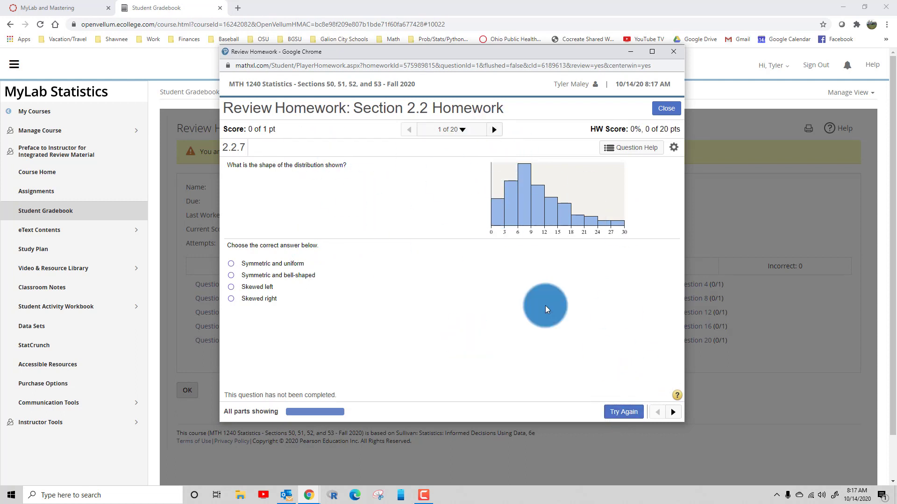
mouse_move(555, 153)
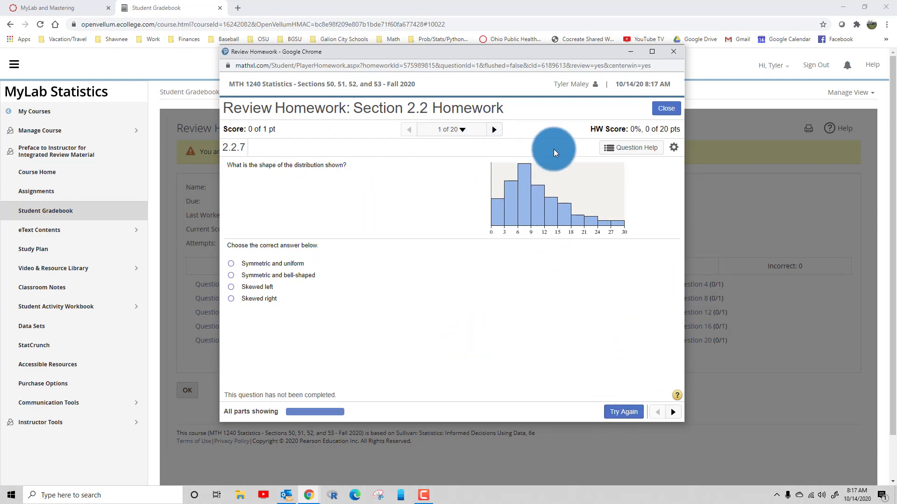